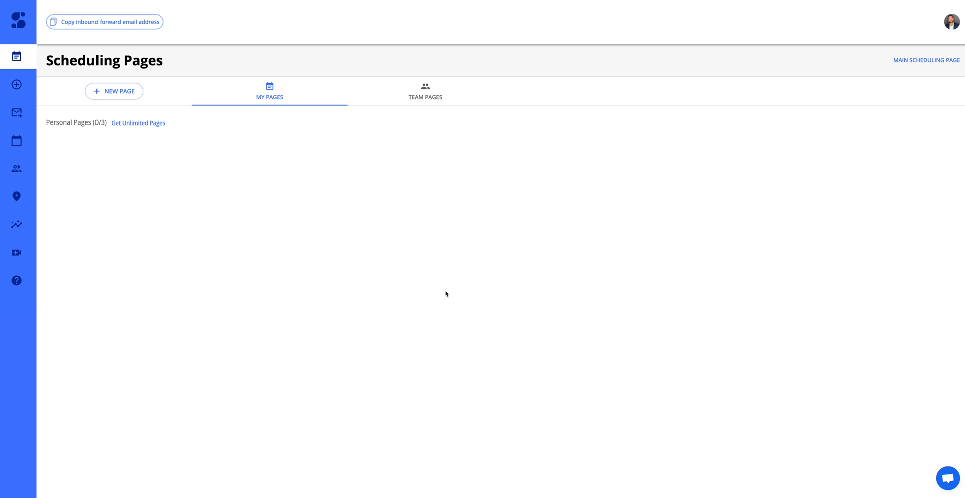
{"action": "mouse_move", "coordinate": [417, 274]}
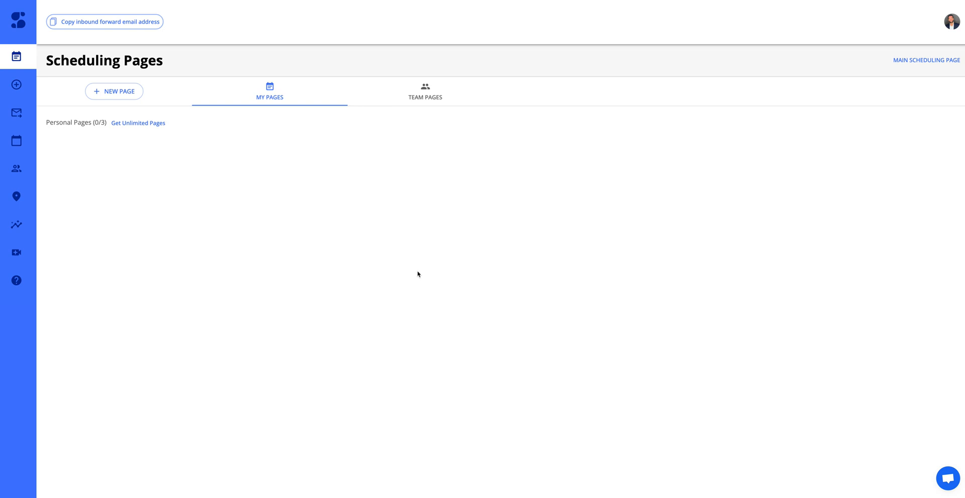
{"action": "mouse_move", "coordinate": [141, 78]}
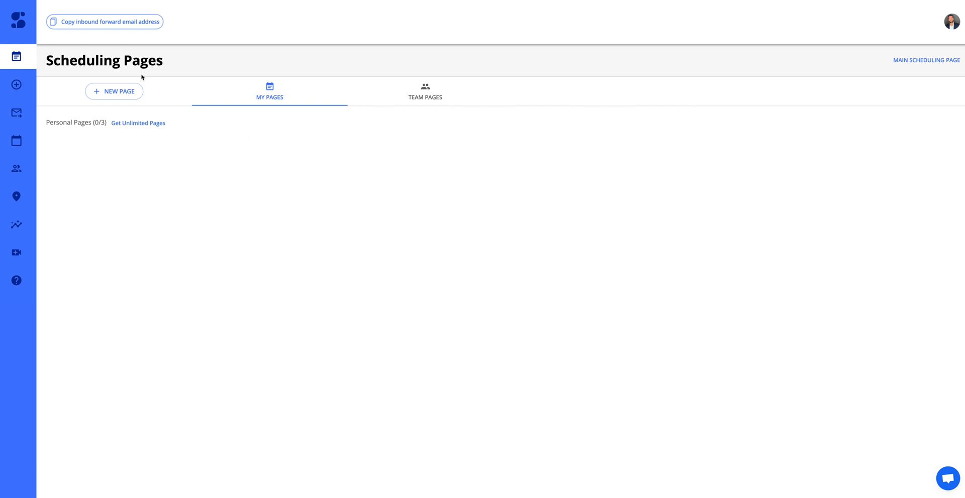
{"action": "mouse_move", "coordinate": [137, 75]}
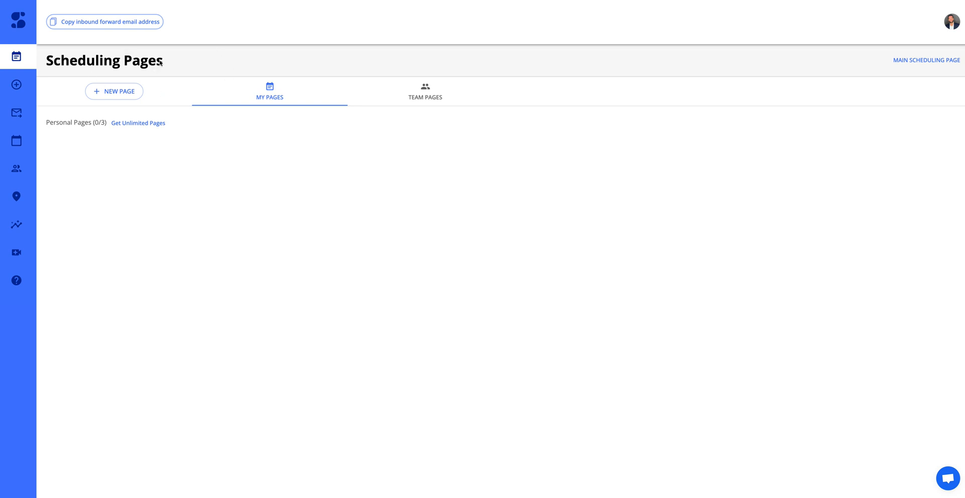
{"action": "mouse_move", "coordinate": [167, 58]}
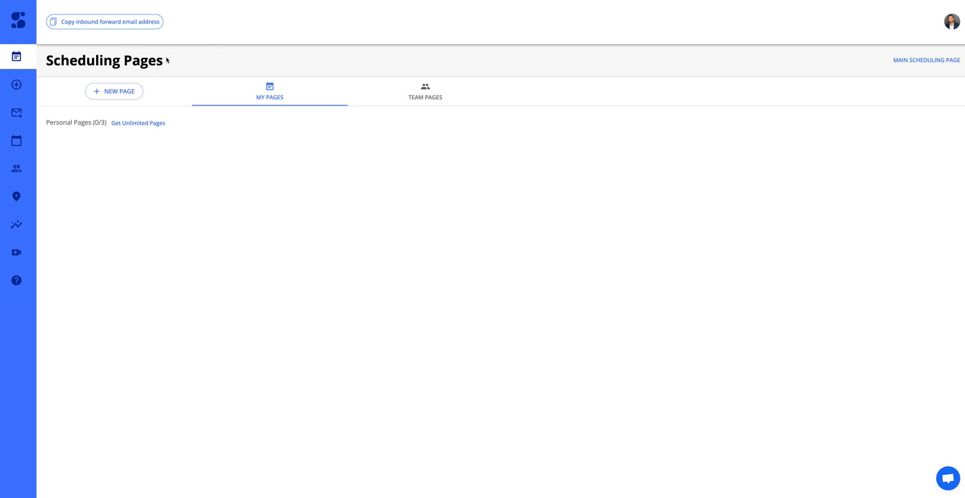
{"action": "mouse_move", "coordinate": [234, 167]}
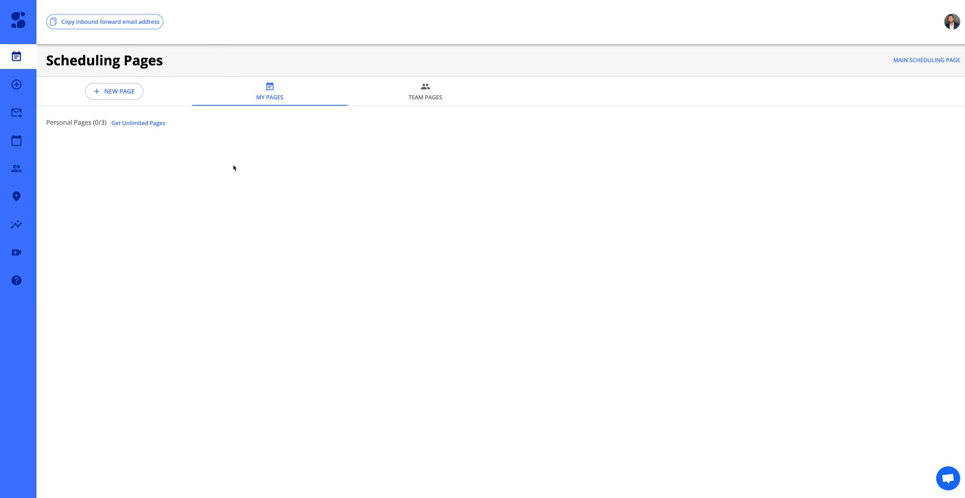
{"action": "mouse_move", "coordinate": [343, 284]}
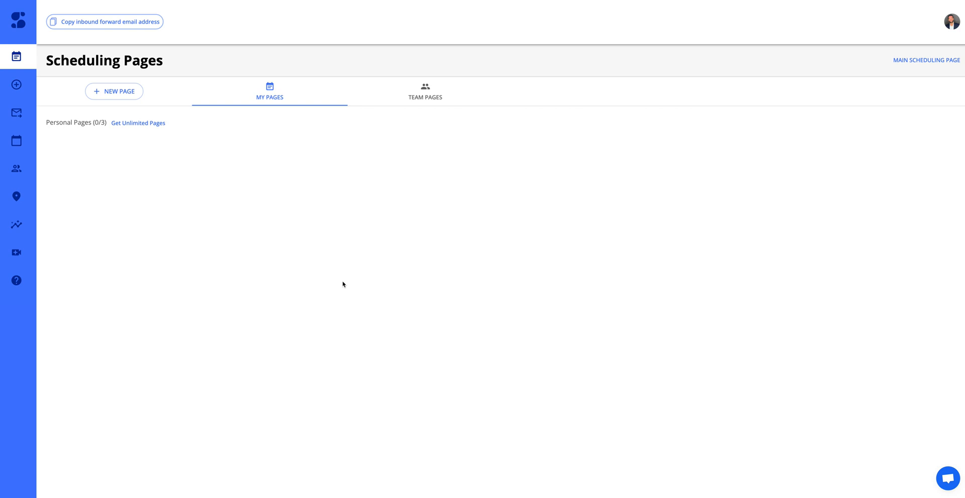
{"action": "mouse_move", "coordinate": [215, 189]}
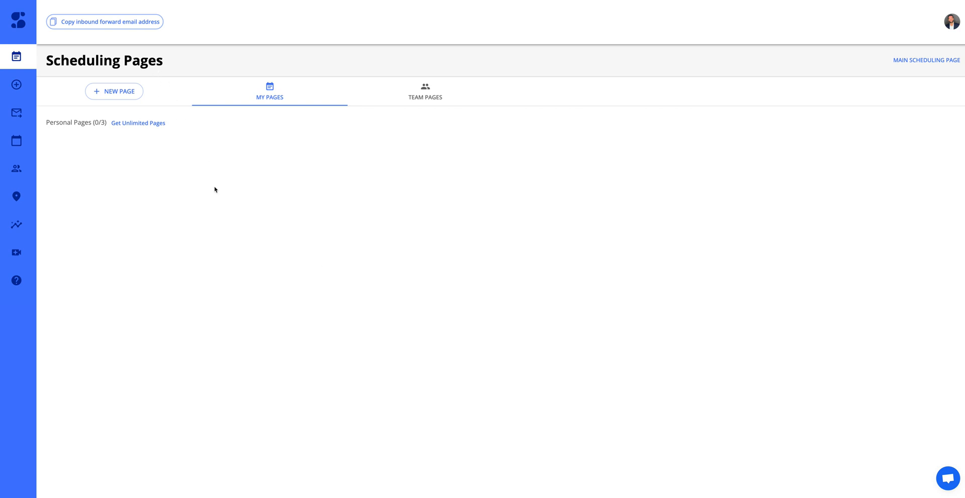
{"action": "mouse_move", "coordinate": [22, 230]}
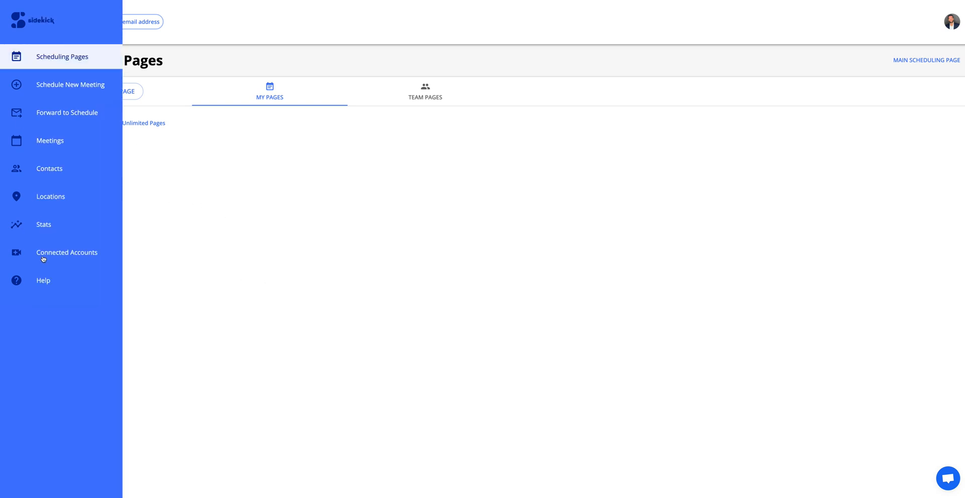
Step: Open Connected Accounts to view the linked Google calendar and Google Meet source
{"action": "left_click", "coordinate": [66, 252]}
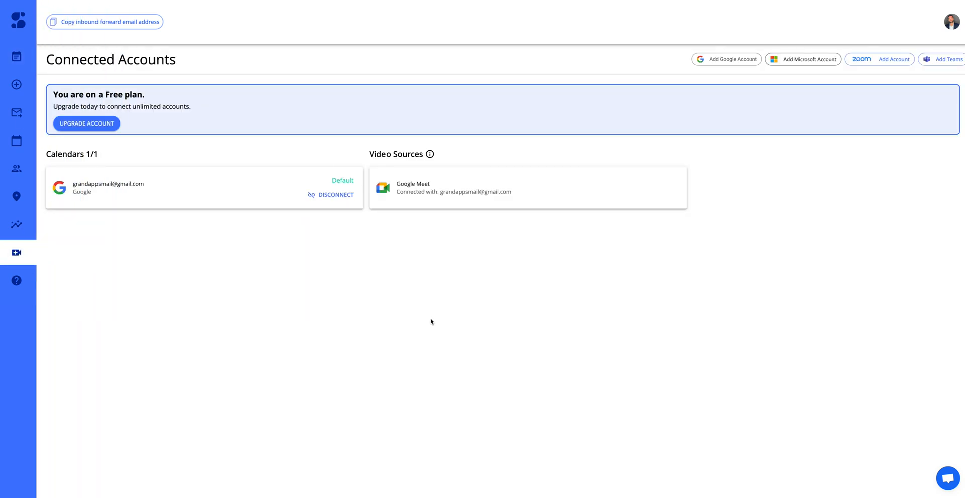
{"action": "mouse_move", "coordinate": [355, 226]}
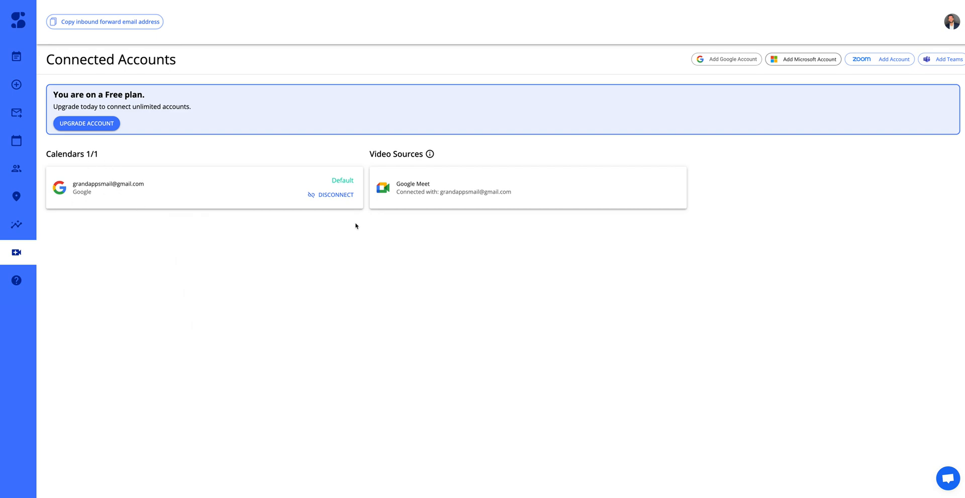
{"action": "mouse_move", "coordinate": [222, 183]}
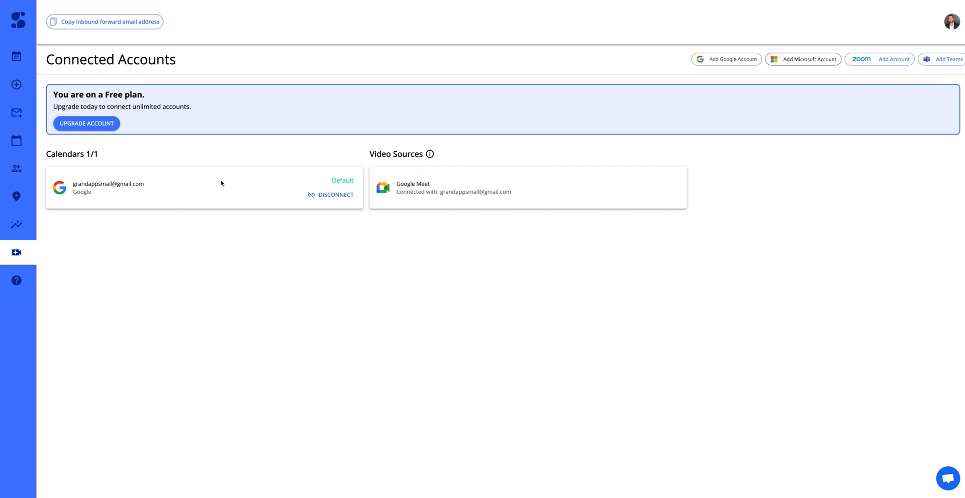
{"action": "mouse_move", "coordinate": [141, 181]}
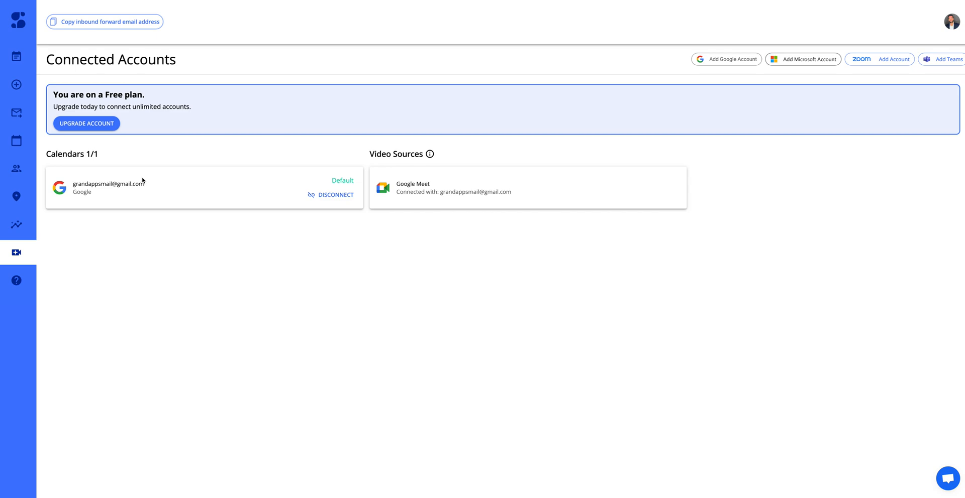
{"action": "mouse_move", "coordinate": [230, 232]}
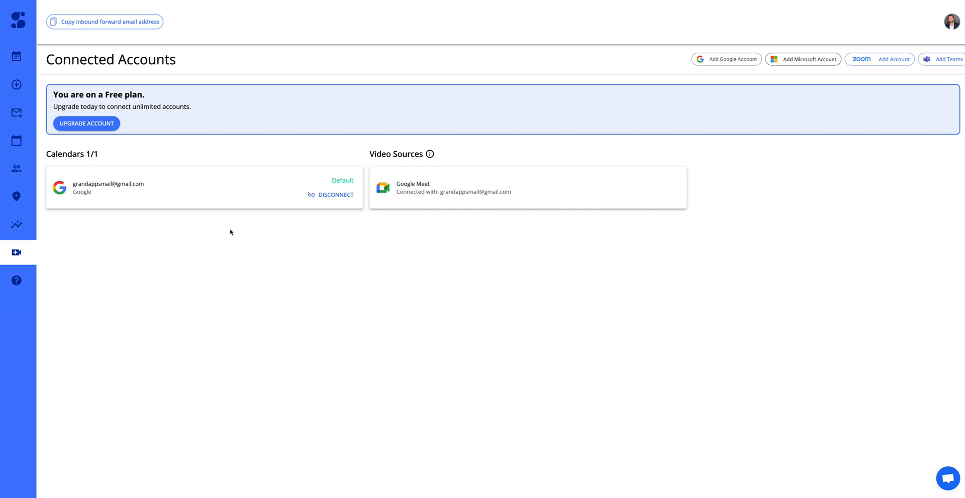
{"action": "mouse_move", "coordinate": [219, 230]}
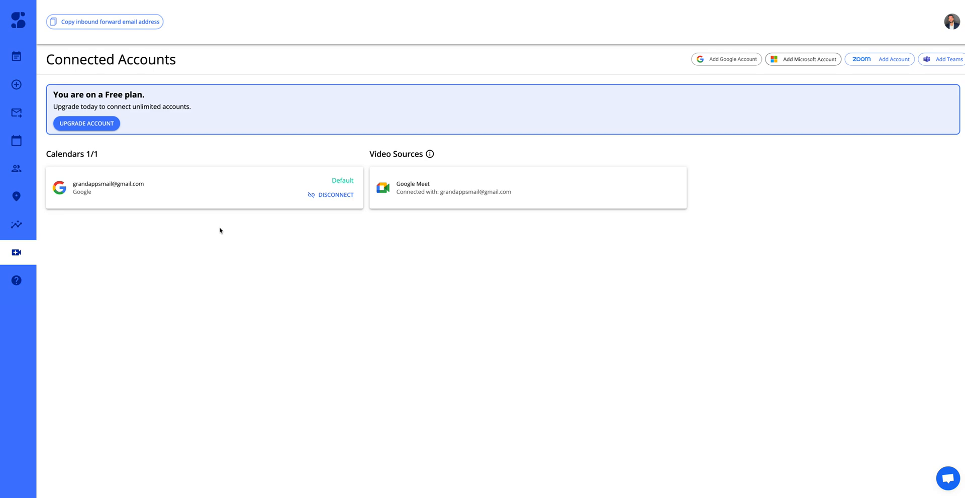
{"action": "mouse_move", "coordinate": [938, 63]}
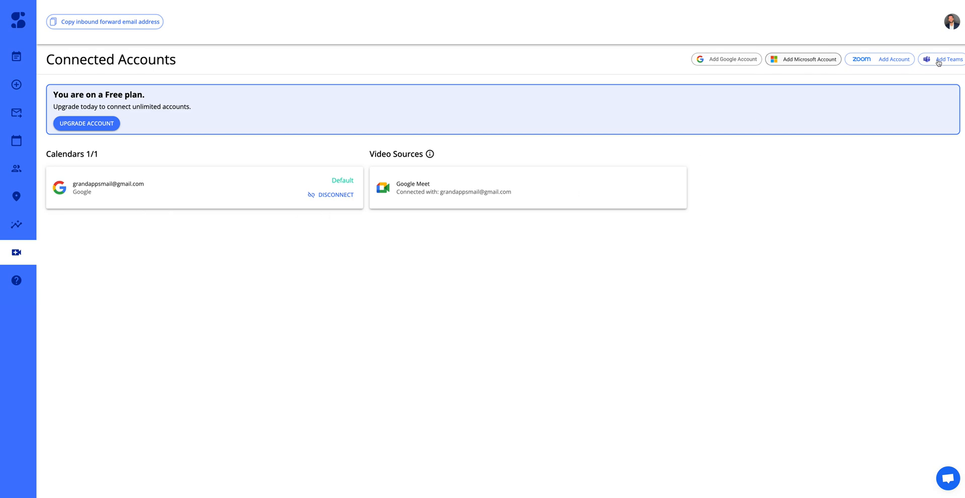
{"action": "mouse_move", "coordinate": [260, 151]}
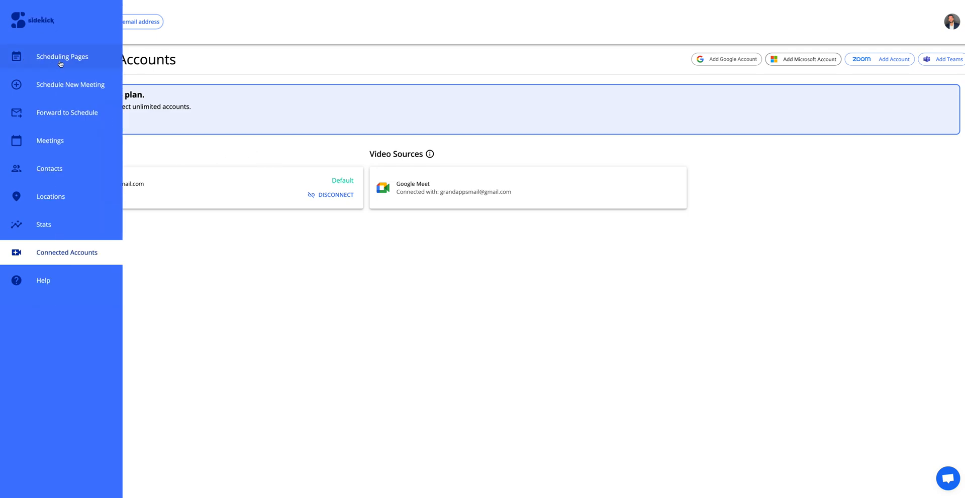
Step: Return to Scheduling Pages, look at Team Pages, then switch back to My Pages
{"action": "left_click", "coordinate": [61, 57]}
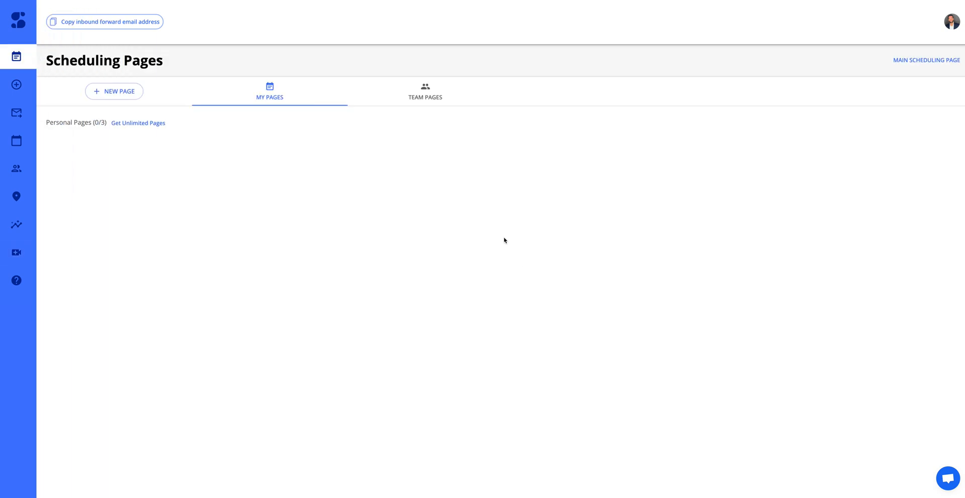
{"action": "mouse_move", "coordinate": [269, 91]}
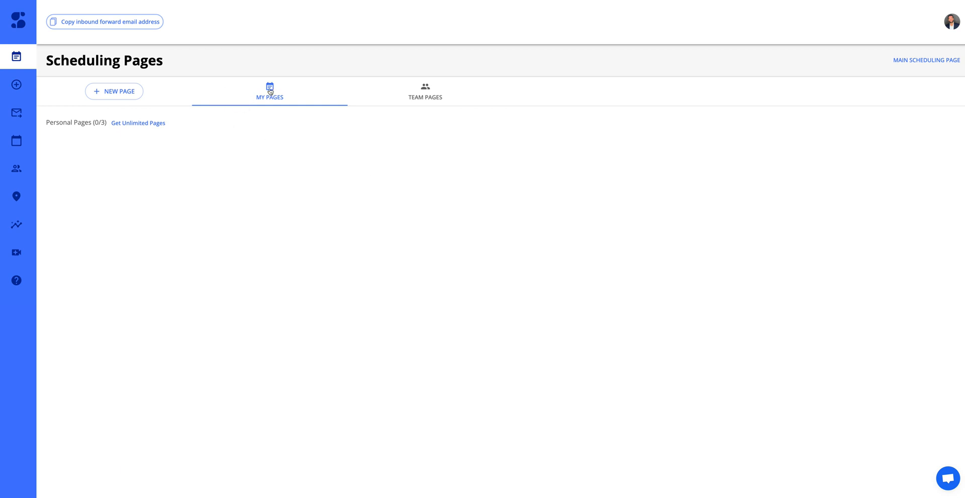
{"action": "left_click", "coordinate": [424, 92]}
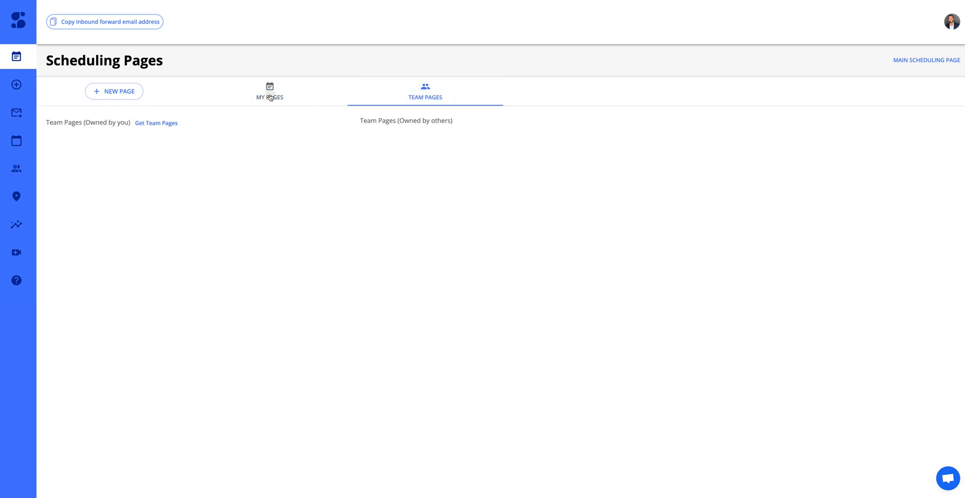
{"action": "left_click", "coordinate": [114, 91]}
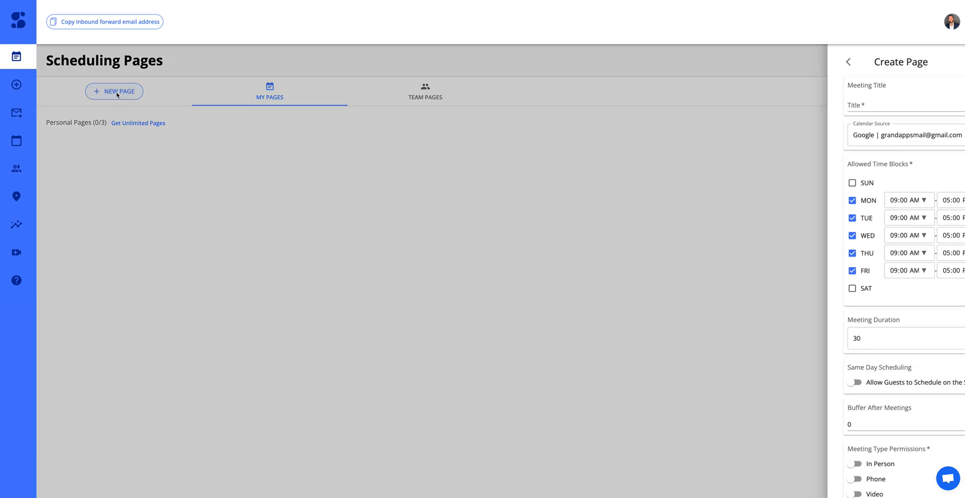
Step: Start a new scheduling page and enable the Phone and Video meeting types
{"action": "left_click", "coordinate": [849, 104]}
{"action": "type", "text": "Title"}
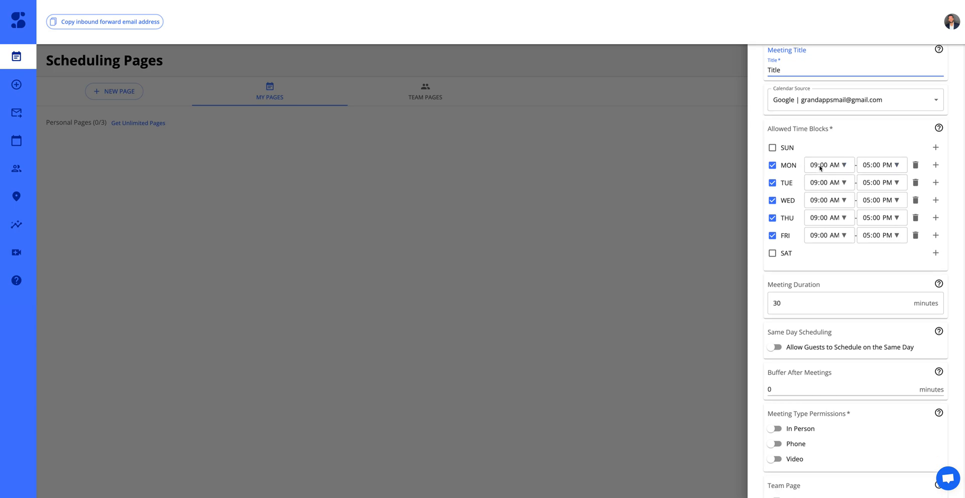
{"action": "scroll", "scroll_direction": "down", "scroll_amount": 3}
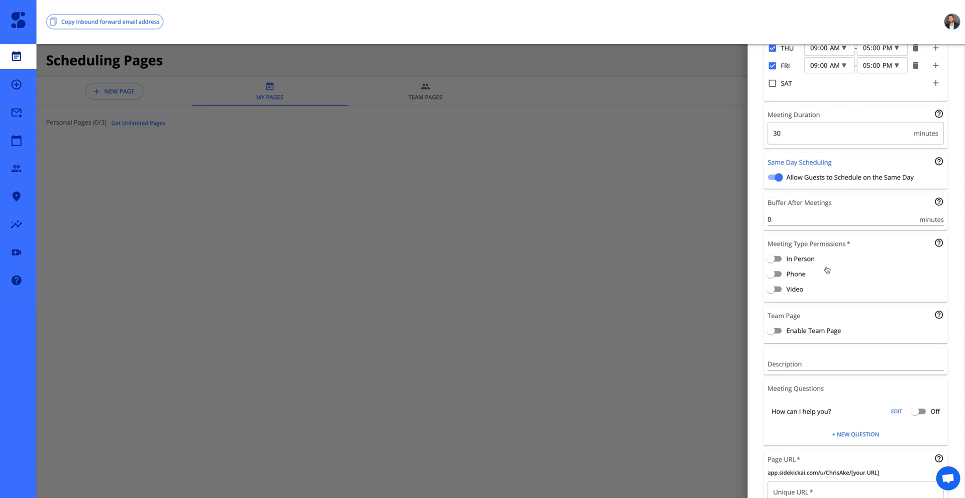
{"action": "scroll", "scroll_direction": "down", "scroll_amount": 3}
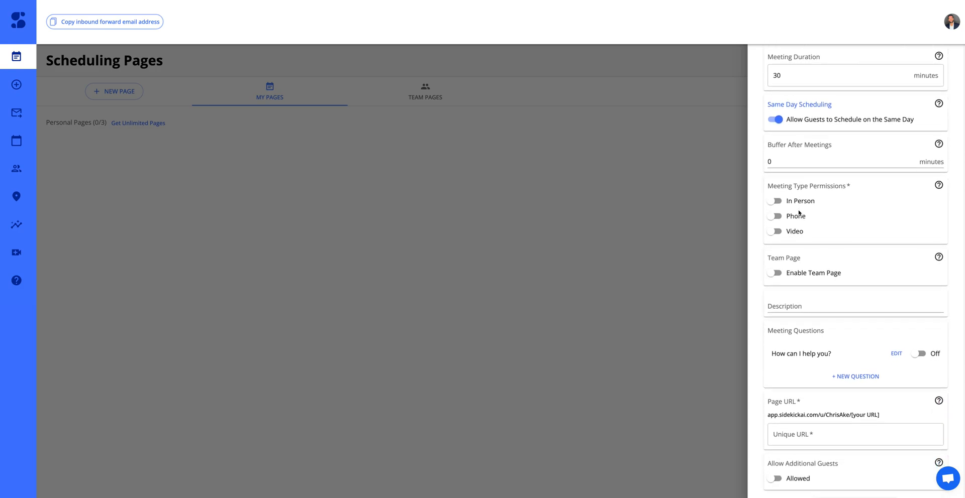
{"action": "left_click", "coordinate": [775, 201]}
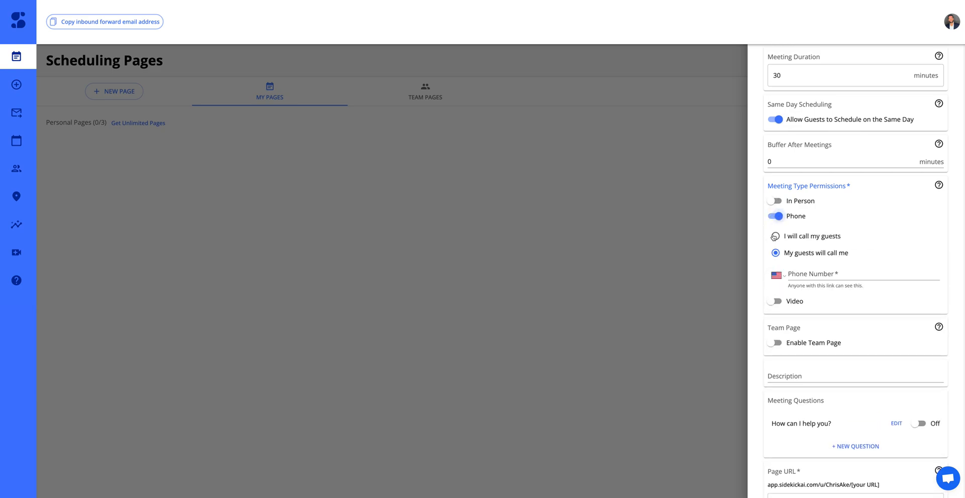
{"action": "left_click", "coordinate": [776, 301]}
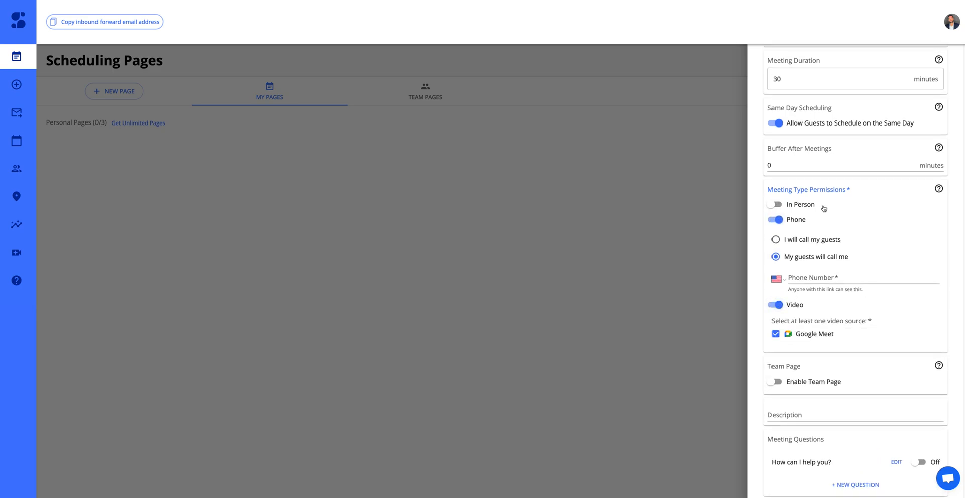
Step: Try making the page a team page, which brings up the Team Pages upgrade prompt
{"action": "scroll", "scroll_direction": "down", "scroll_amount": 3}
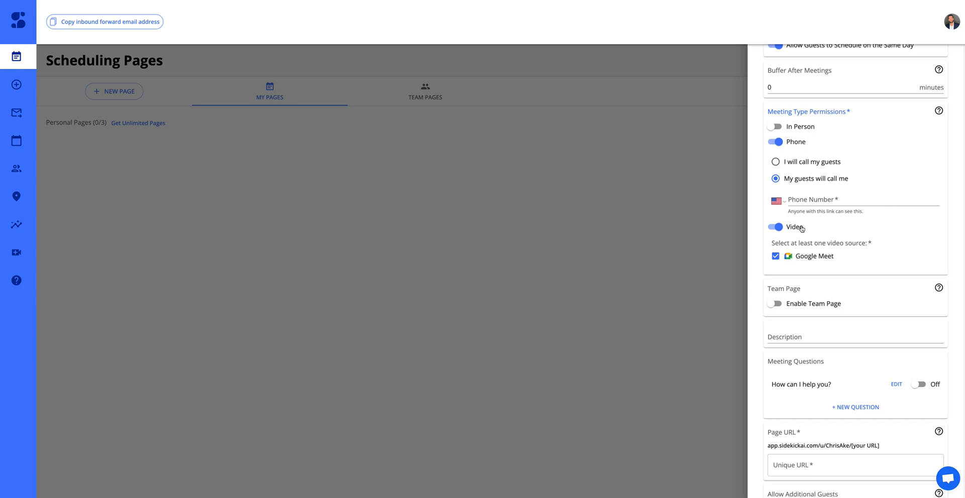
{"action": "scroll", "scroll_direction": "down", "scroll_amount": 3}
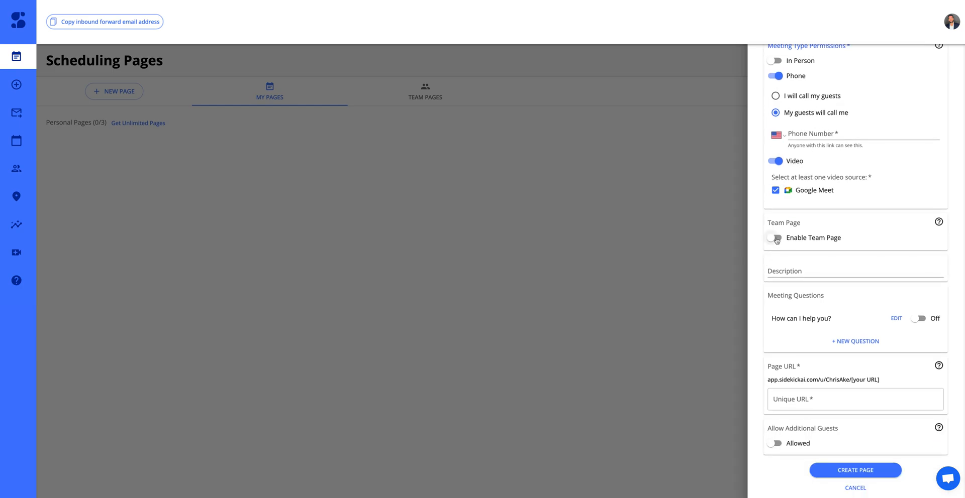
{"action": "left_click", "coordinate": [774, 238]}
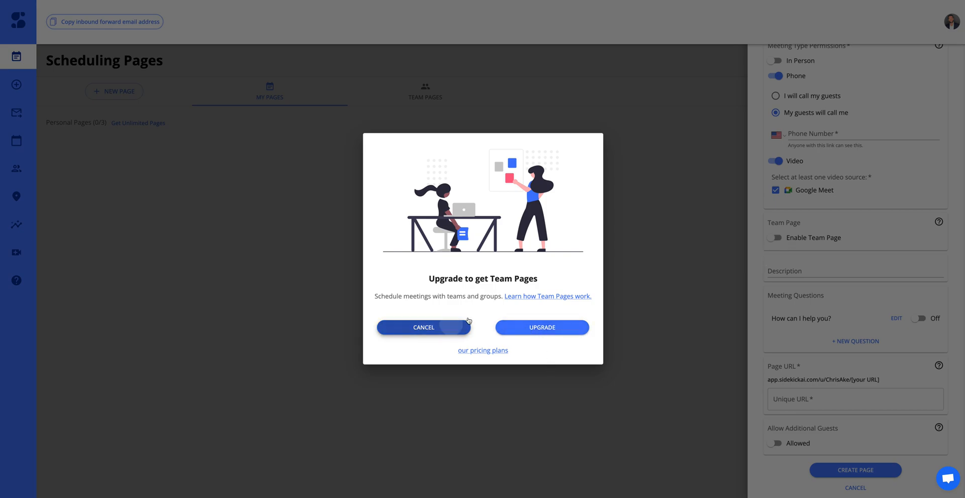
{"action": "left_click", "coordinate": [423, 327]}
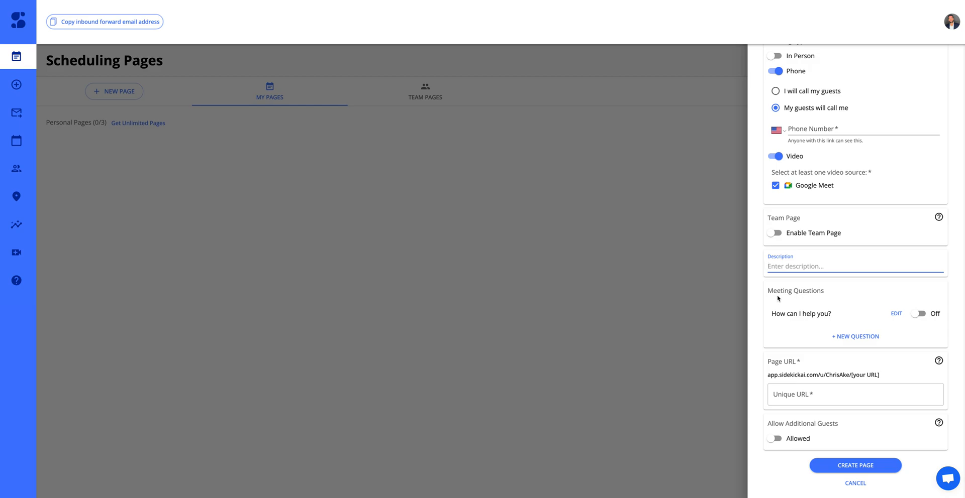
Step: Enter the page's unique URL and the description 'Test'
{"action": "left_click", "coordinate": [854, 394]}
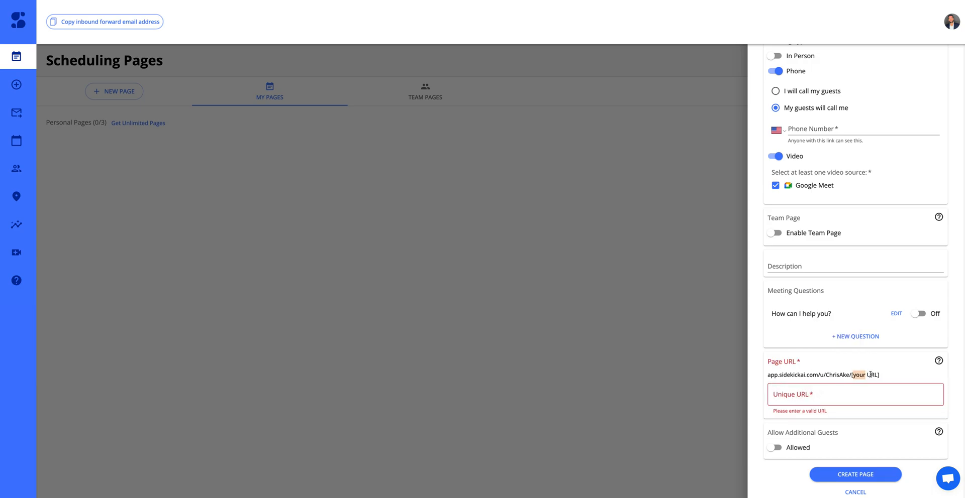
{"action": "left_click", "coordinate": [854, 394]}
{"action": "type", "text": "texttest"}
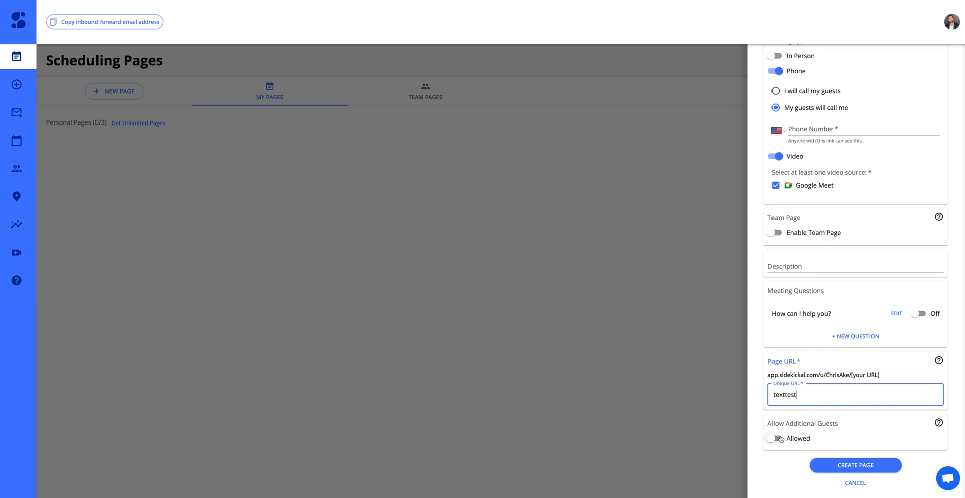
{"action": "scroll", "scroll_direction": "up", "scroll_amount": 3}
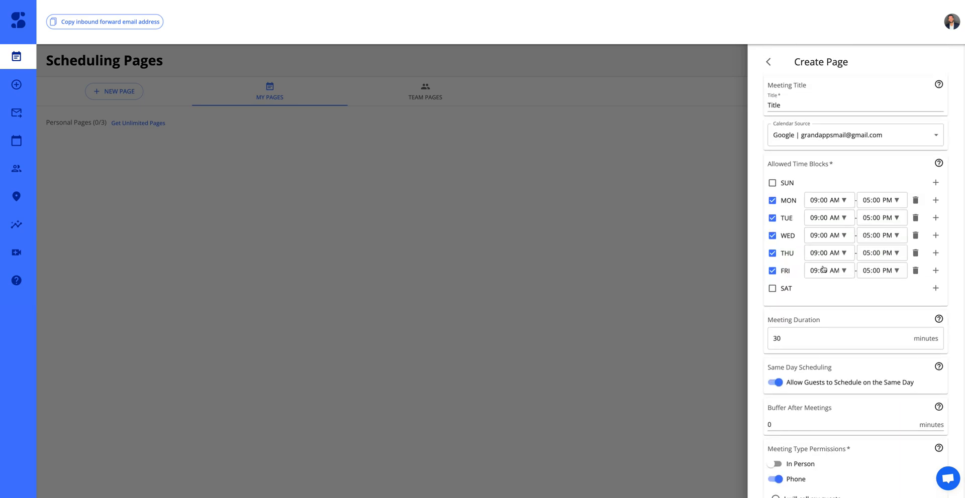
{"action": "scroll", "scroll_direction": "down", "scroll_amount": 3}
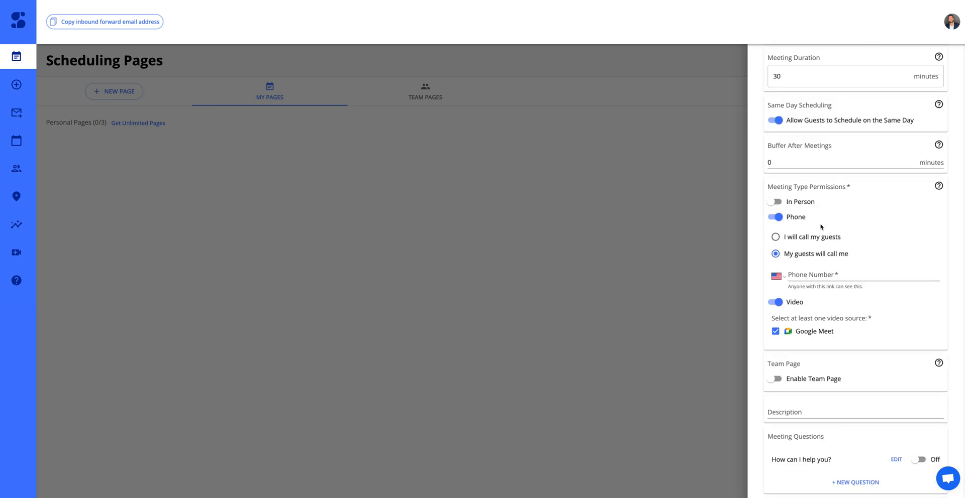
{"action": "type", "text": "Test"}
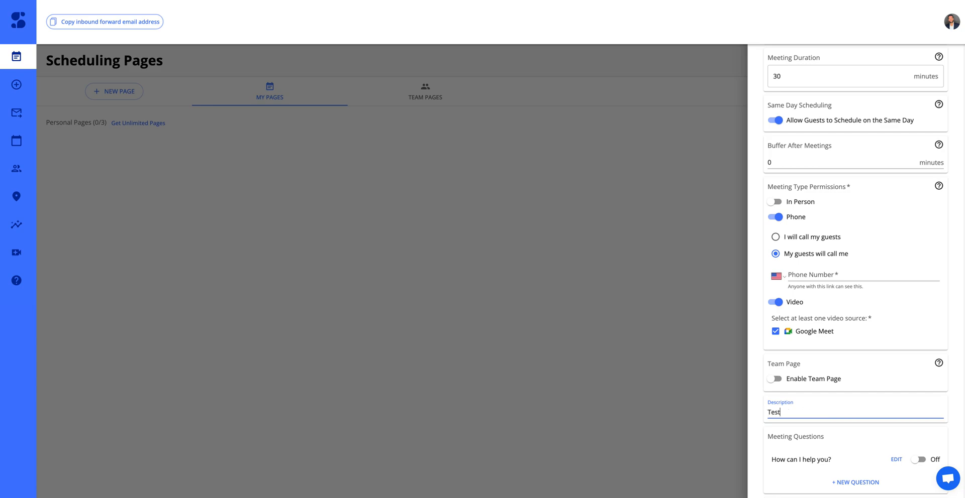
Step: Select 'I will call my guests' and create the Title scheduling page
{"action": "left_click", "coordinate": [855, 465]}
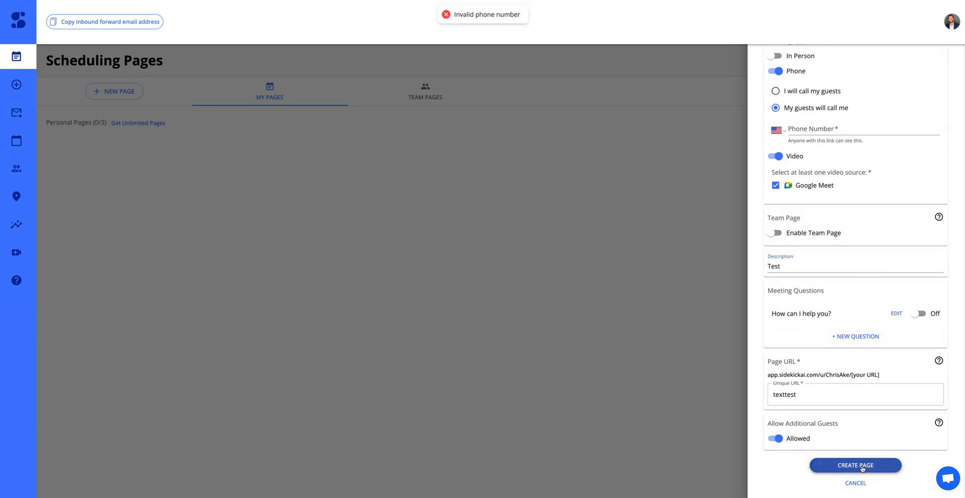
{"action": "scroll", "scroll_direction": "up", "scroll_amount": 3}
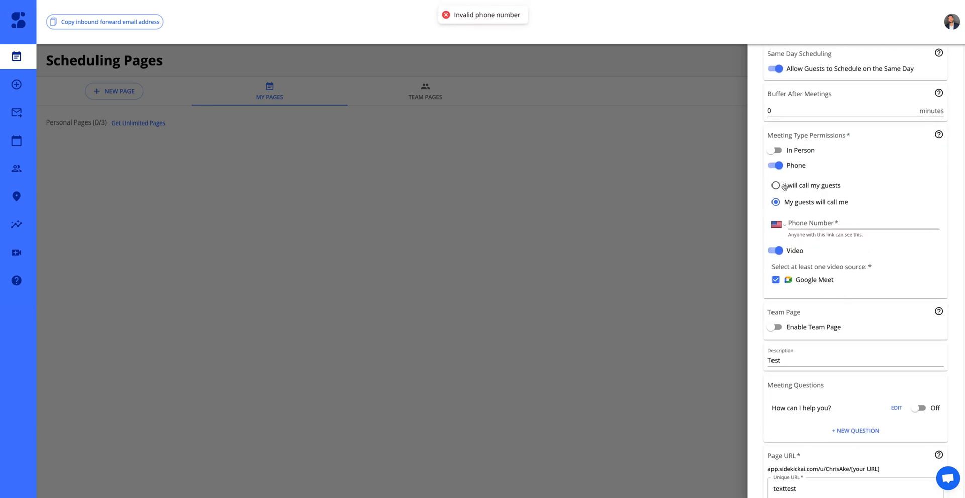
{"action": "left_click", "coordinate": [775, 186]}
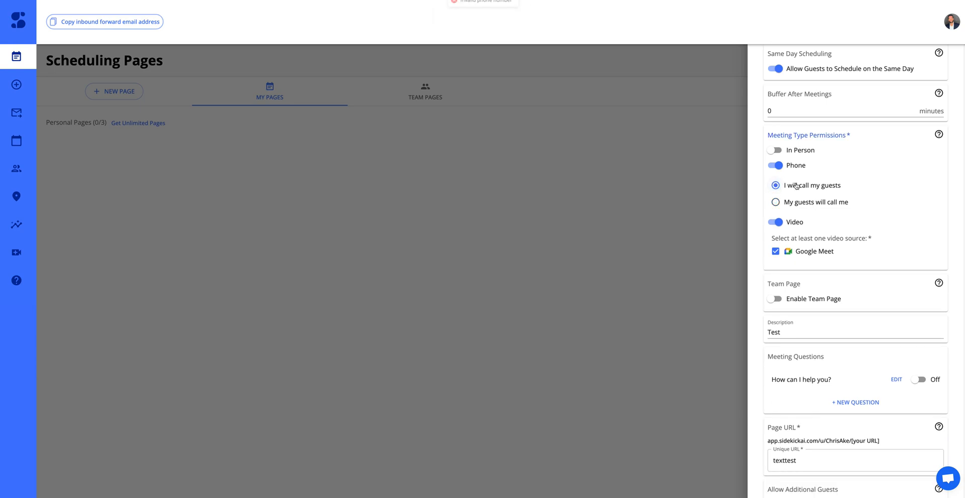
{"action": "scroll", "scroll_direction": "down", "scroll_amount": 3}
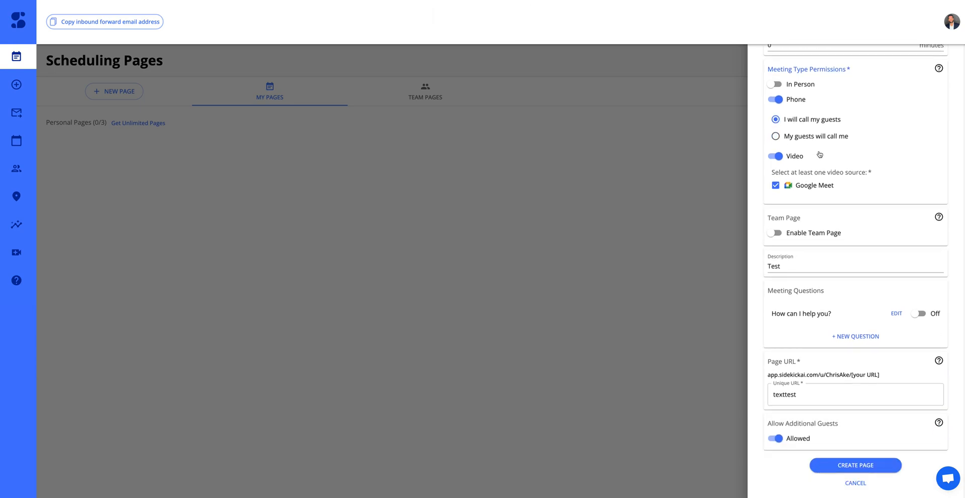
{"action": "left_click", "coordinate": [855, 465]}
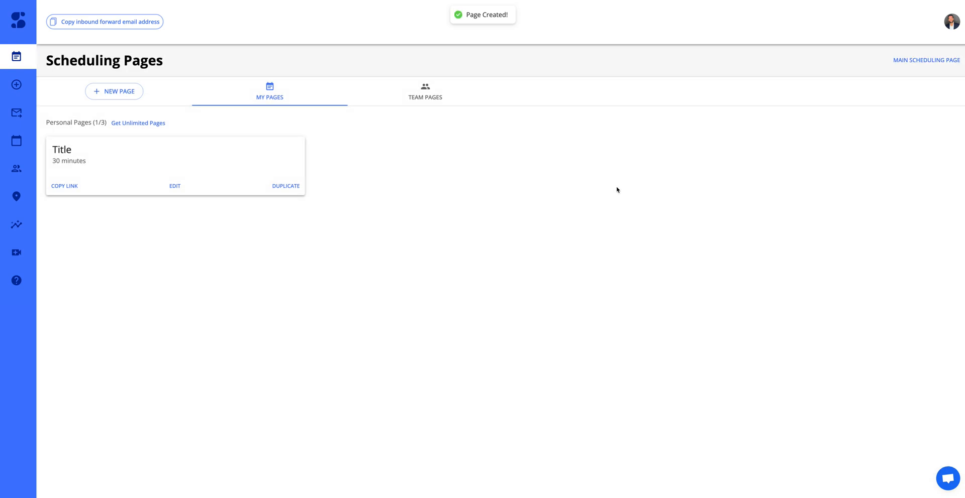
{"action": "mouse_move", "coordinate": [129, 143]}
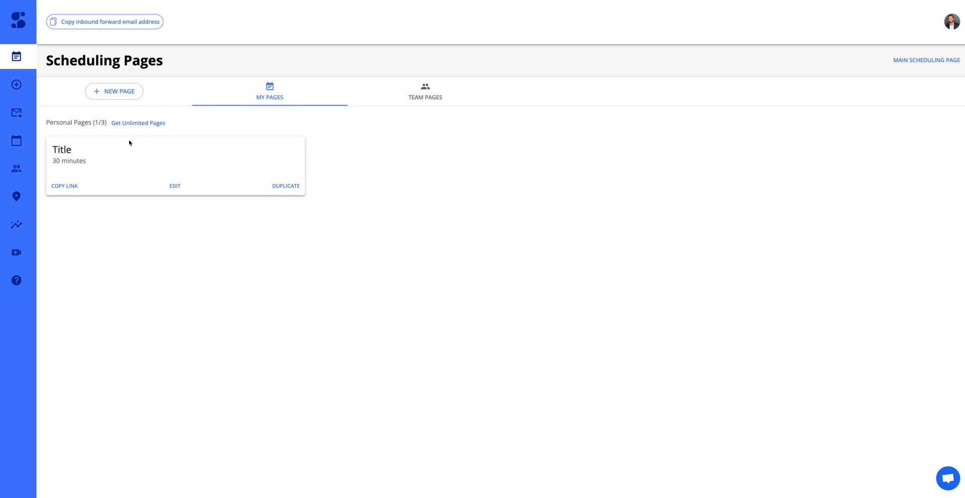
{"action": "mouse_move", "coordinate": [78, 124]}
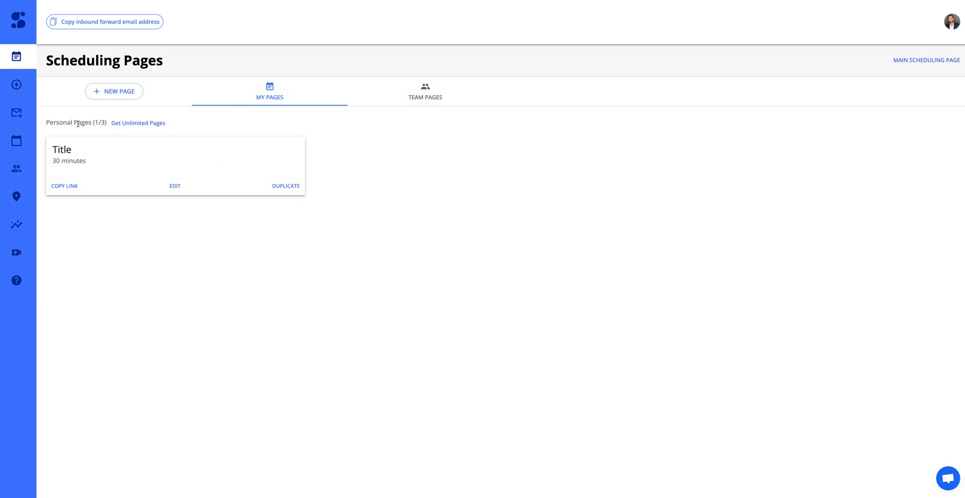
{"action": "left_click", "coordinate": [64, 186]}
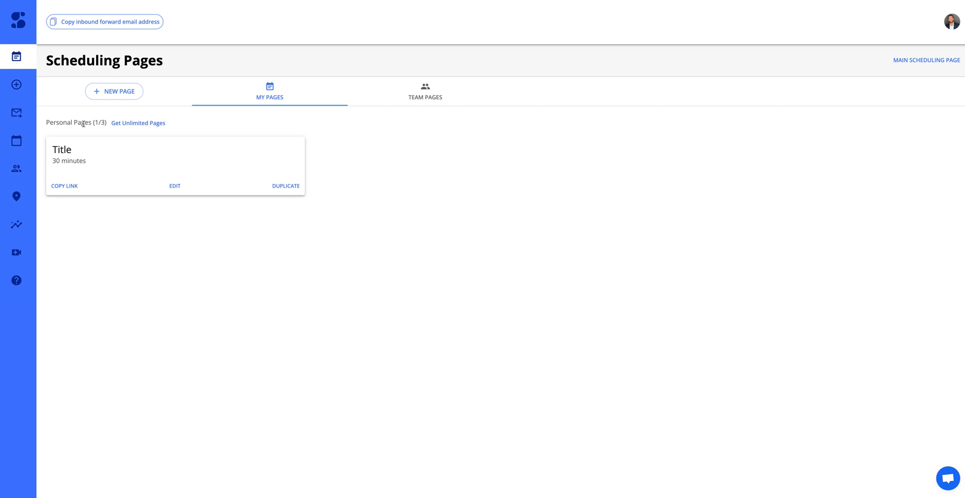
{"action": "mouse_move", "coordinate": [670, 125]}
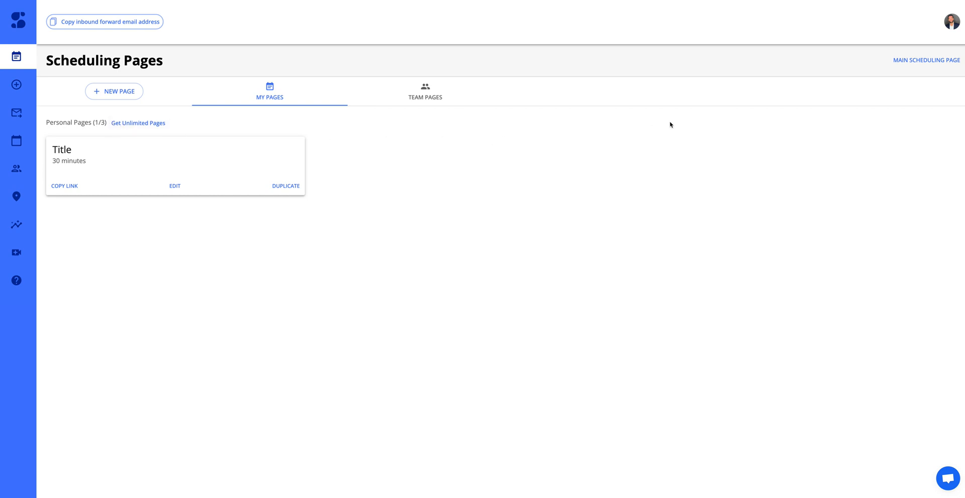
{"action": "mouse_move", "coordinate": [926, 60]}
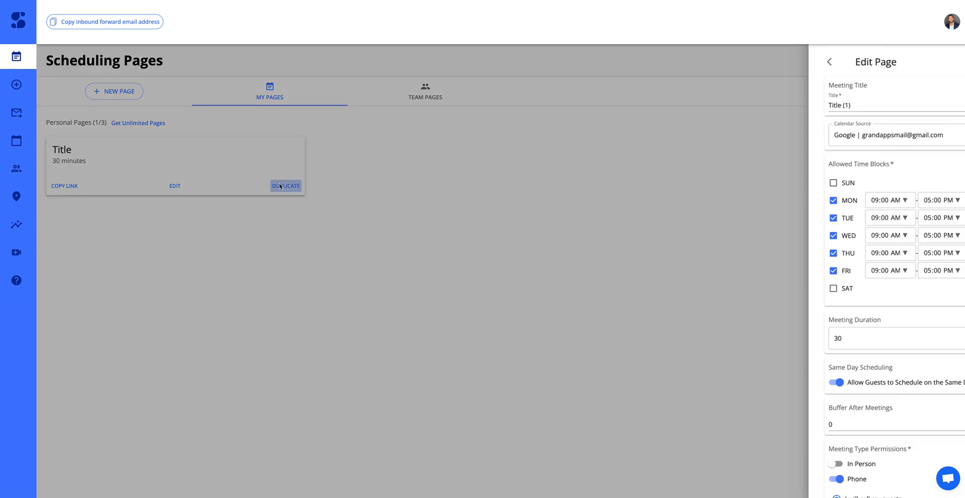
Step: Give the duplicated Title (1) page the unique URL 'test' and create it
{"action": "scroll", "scroll_direction": "down", "scroll_amount": 3}
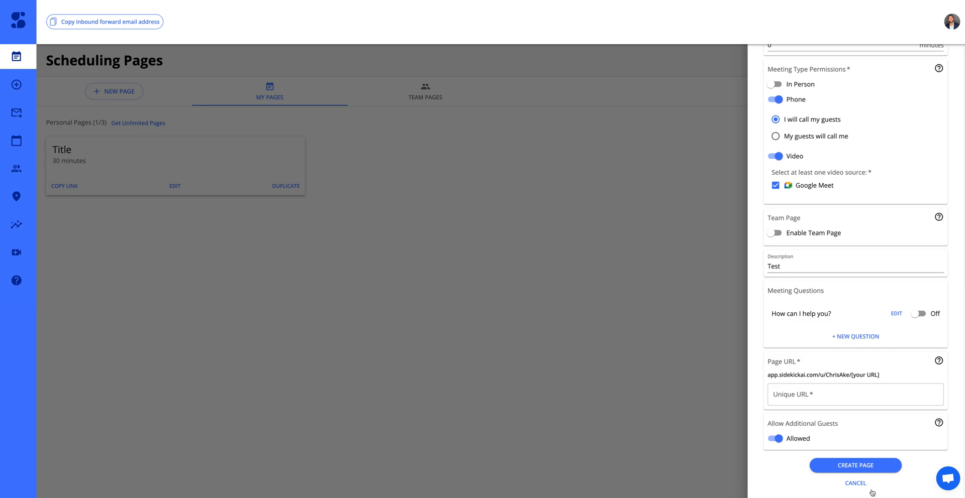
{"action": "left_click", "coordinate": [855, 465]}
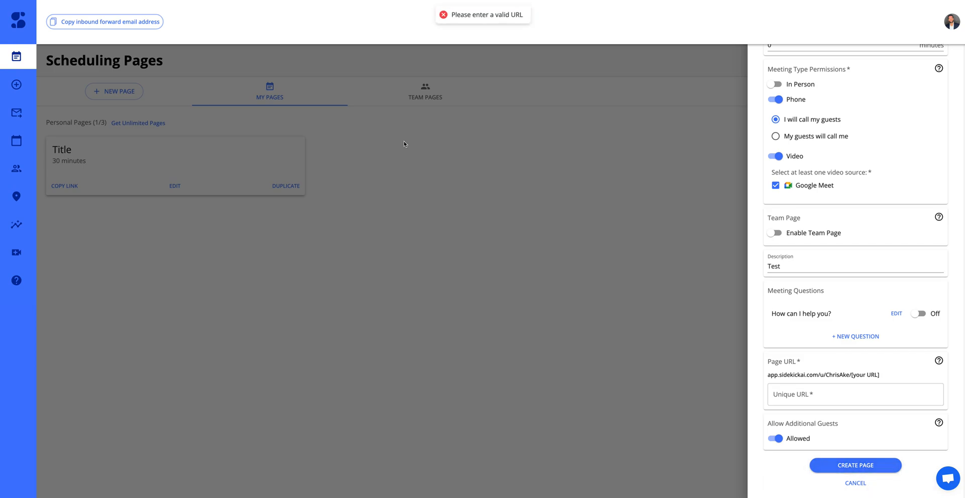
{"action": "mouse_move", "coordinate": [803, 312]}
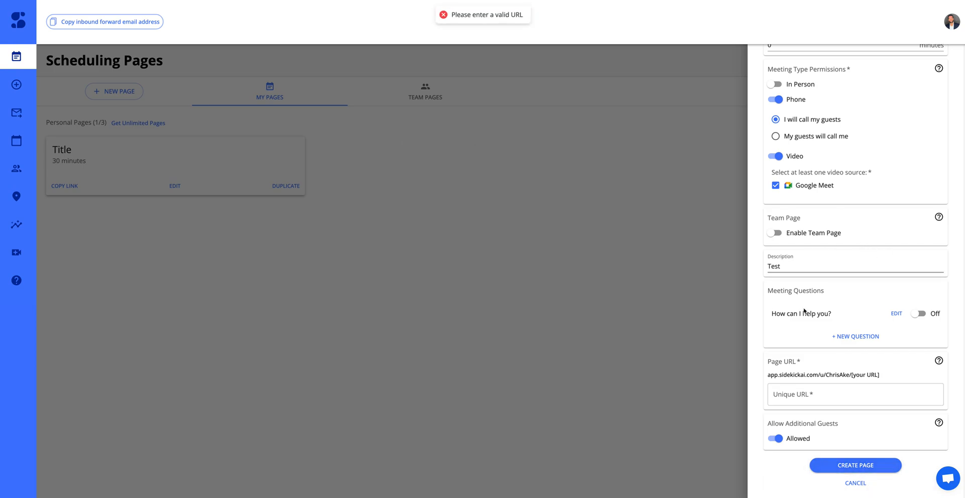
{"action": "type", "text": "test"}
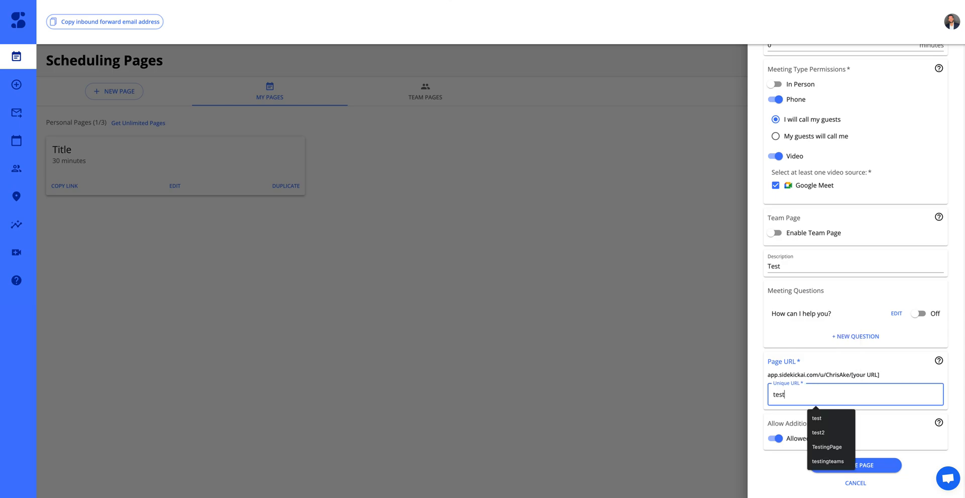
{"action": "left_click", "coordinate": [854, 465]}
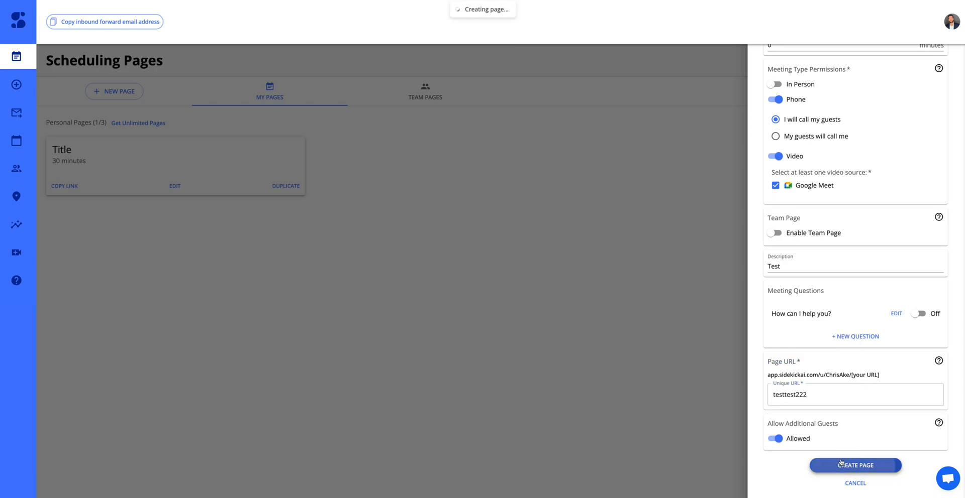
{"action": "left_click", "coordinate": [854, 466]}
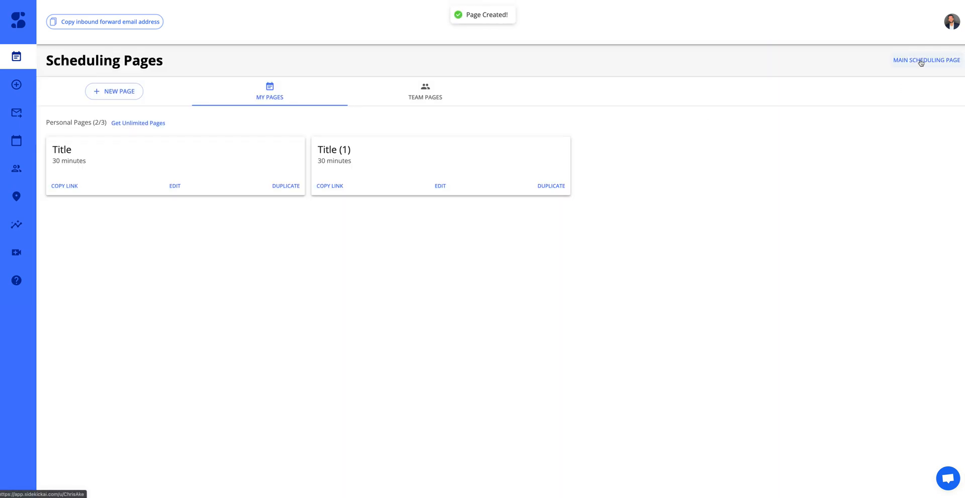
{"action": "left_click", "coordinate": [926, 59]}
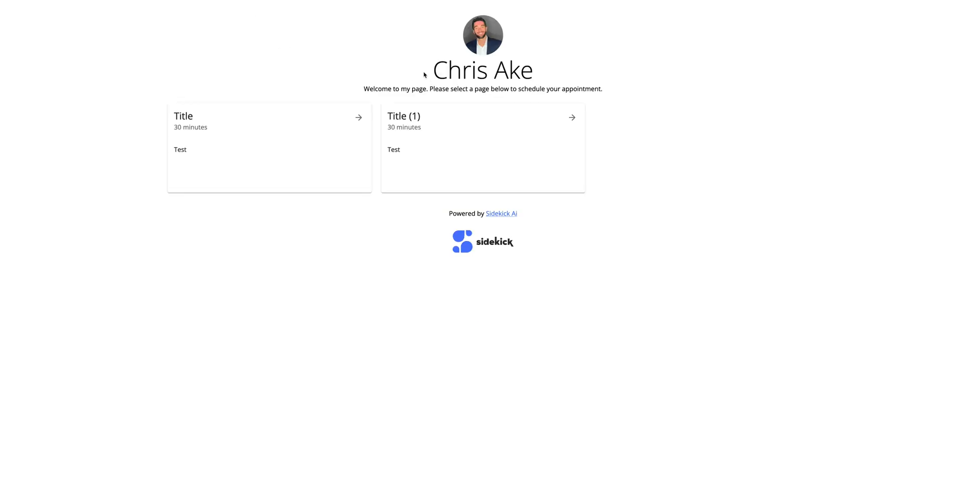
{"action": "mouse_move", "coordinate": [475, 129]}
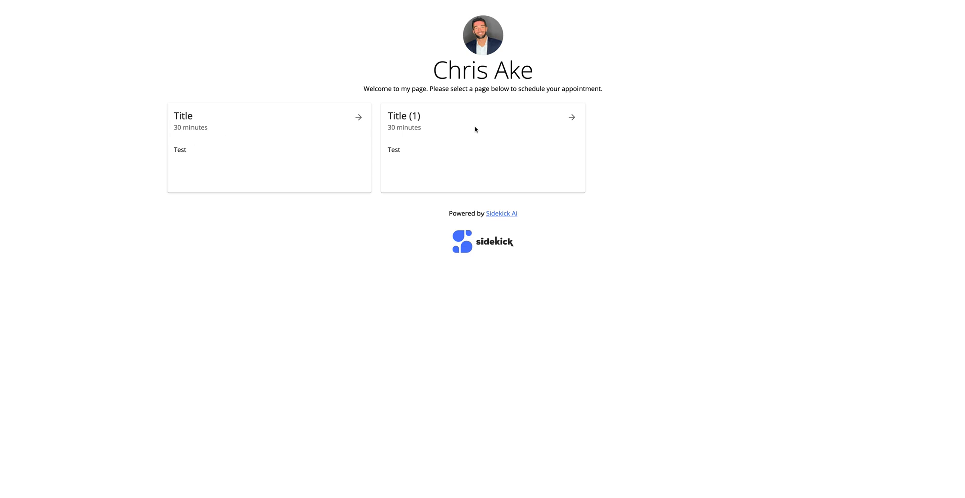
{"action": "mouse_move", "coordinate": [438, 65]}
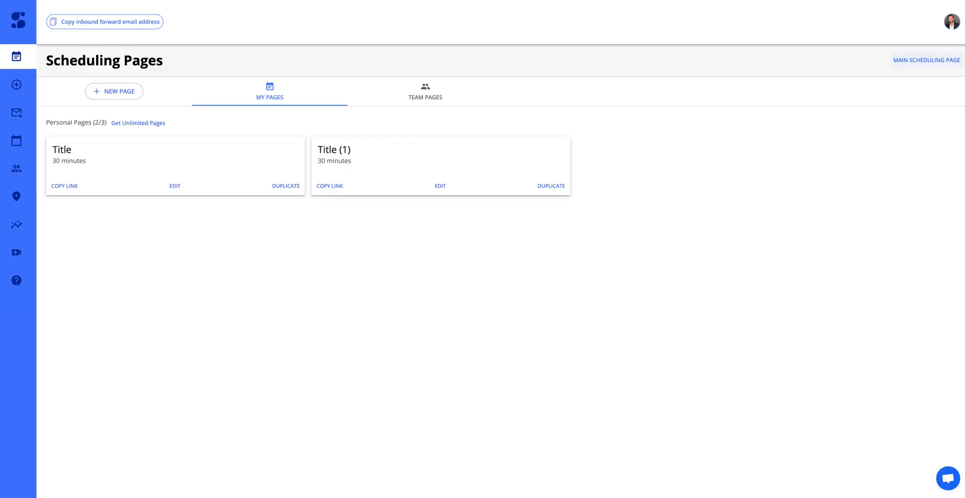
Step: Check Team Pages, return to My Pages, and open the bottom-right support chat
{"action": "left_click", "coordinate": [425, 92]}
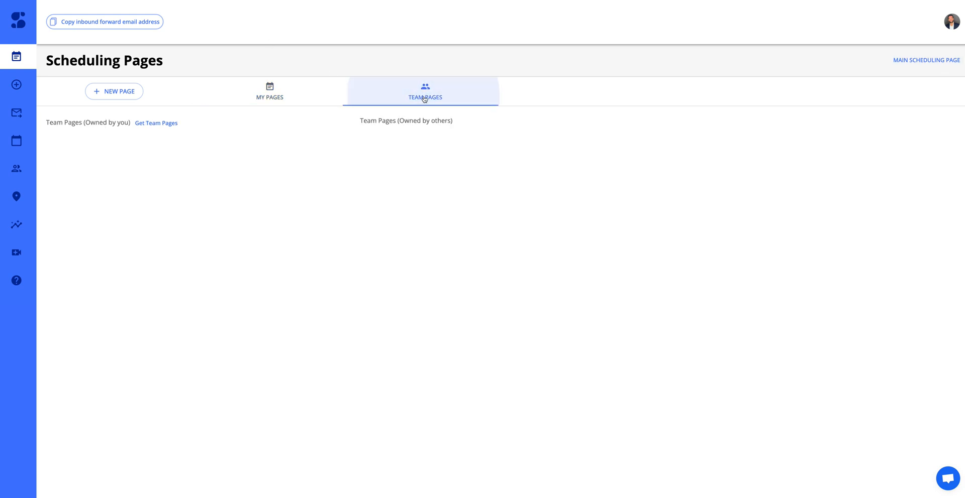
{"action": "left_click", "coordinate": [270, 91]}
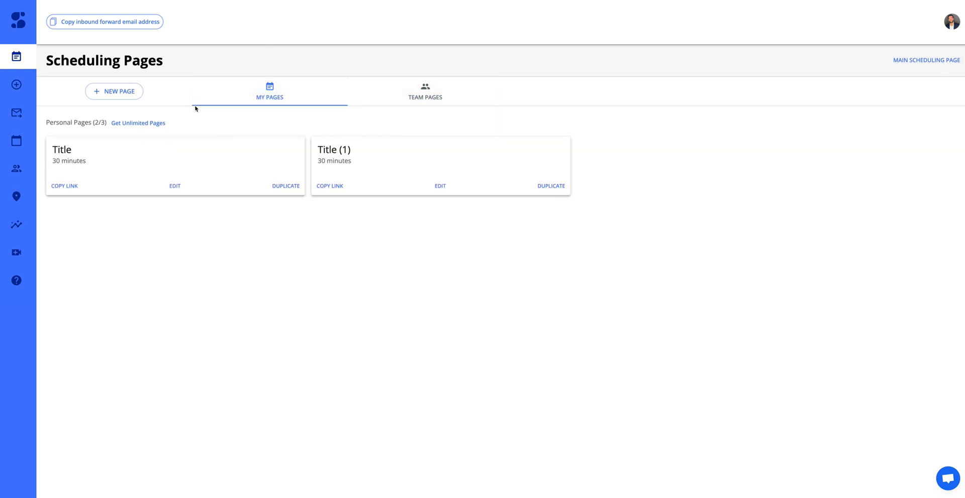
{"action": "mouse_move", "coordinate": [191, 109]}
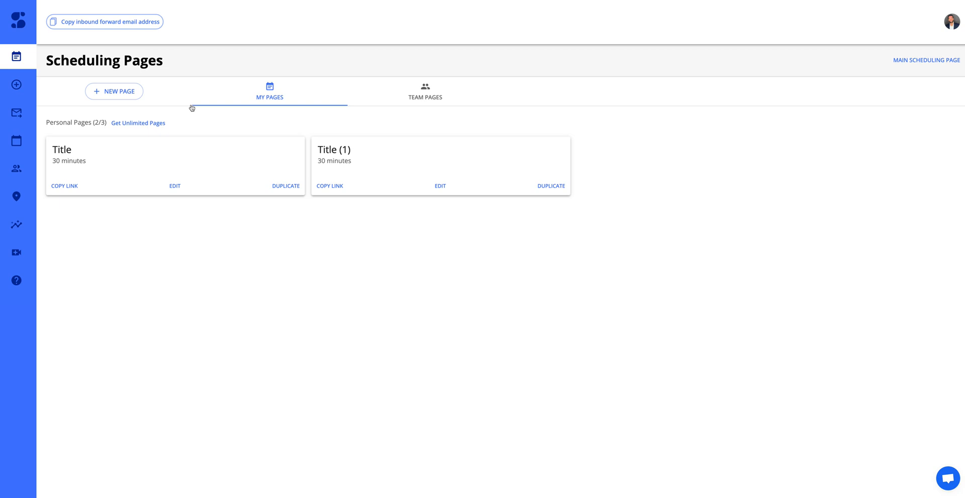
{"action": "mouse_move", "coordinate": [199, 106]}
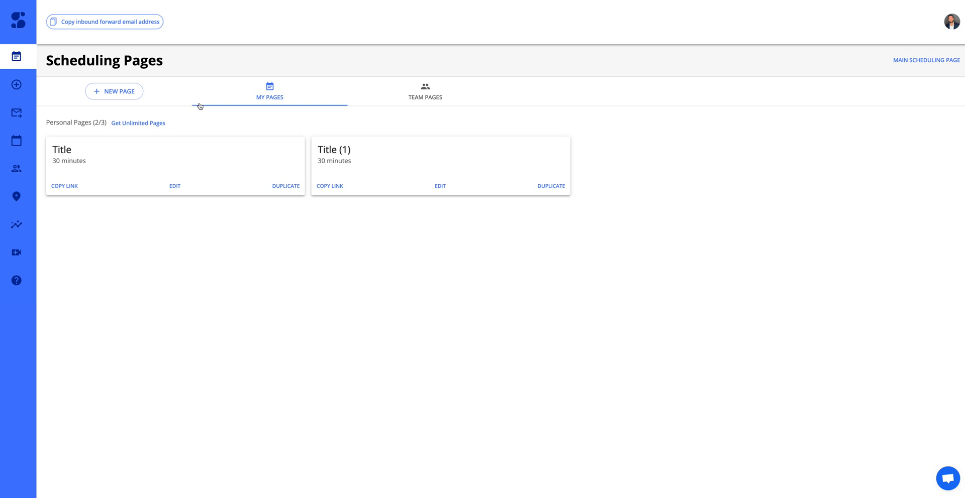
{"action": "mouse_move", "coordinate": [216, 102]}
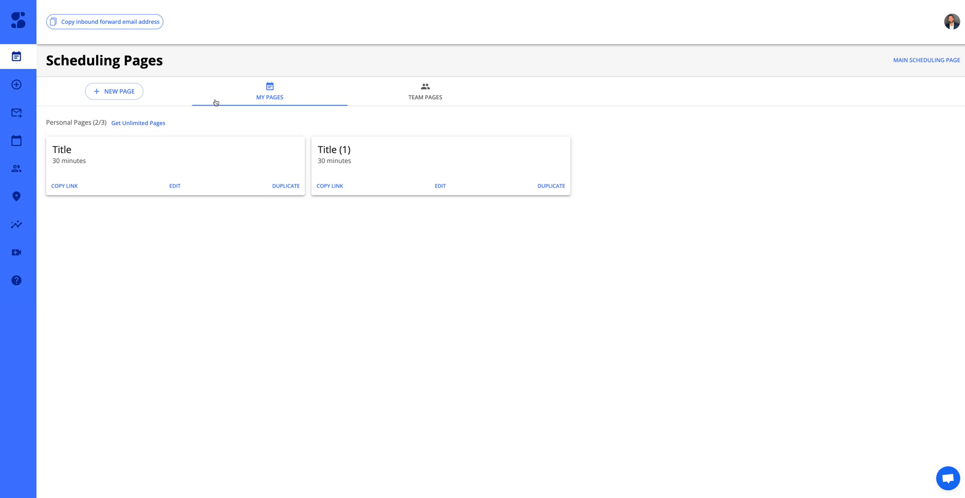
{"action": "mouse_move", "coordinate": [201, 89]}
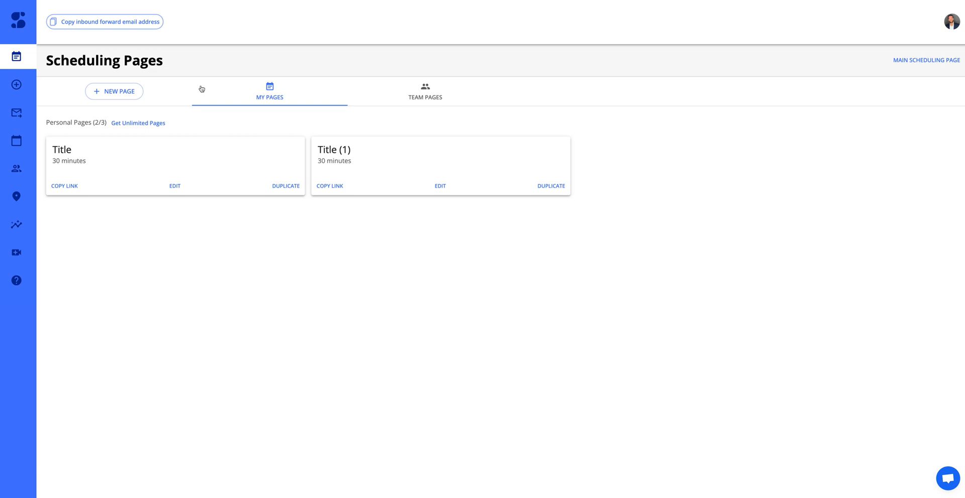
{"action": "mouse_move", "coordinate": [179, 181]}
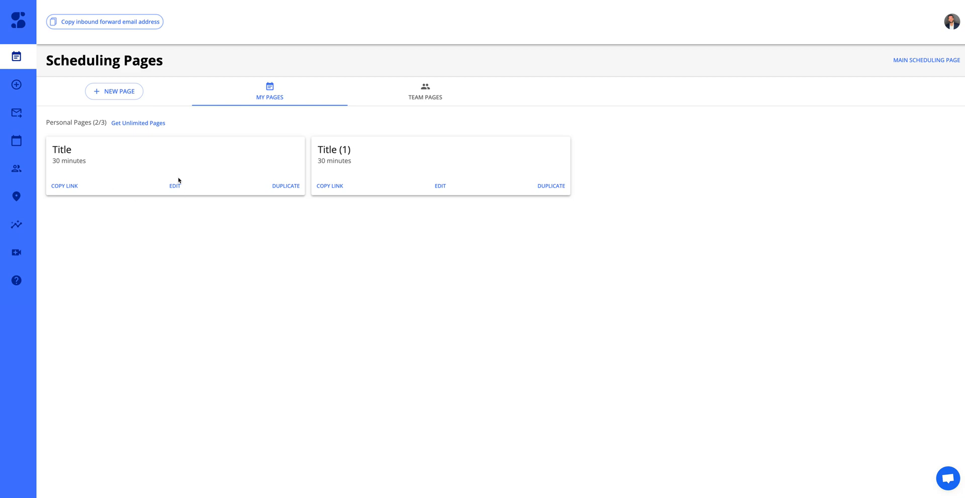
{"action": "mouse_move", "coordinate": [123, 249]}
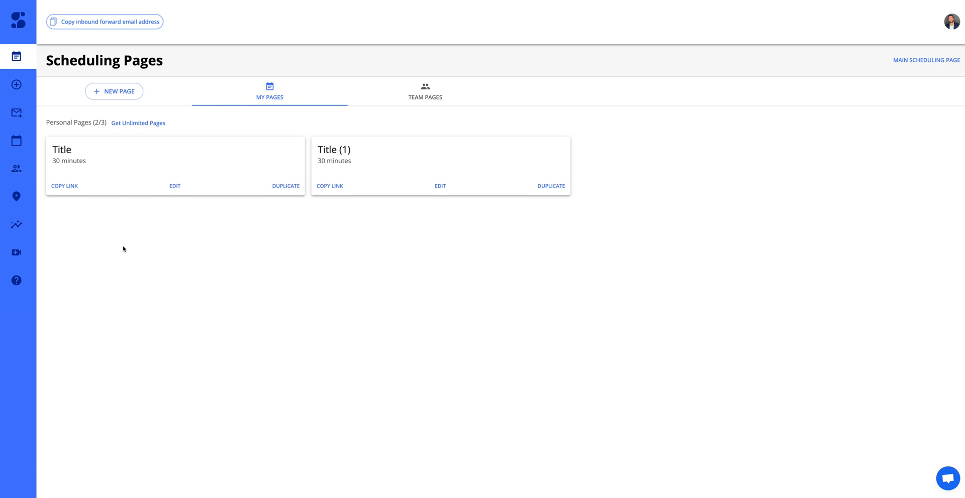
{"action": "mouse_move", "coordinate": [592, 77]}
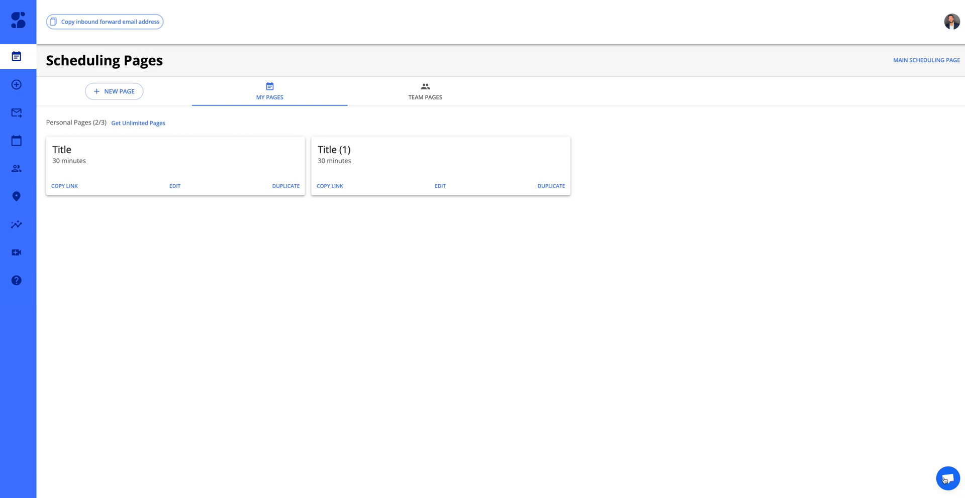
{"action": "left_click", "coordinate": [946, 479]}
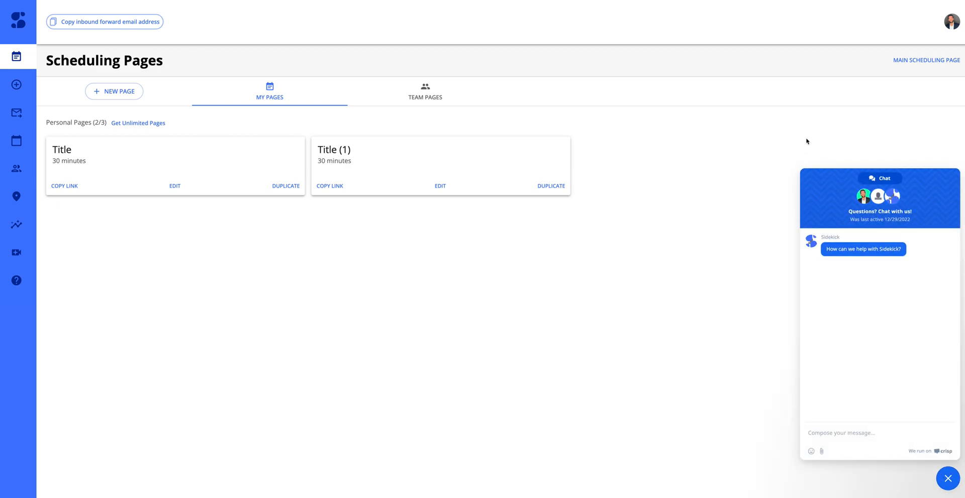
{"action": "mouse_move", "coordinate": [695, 136]}
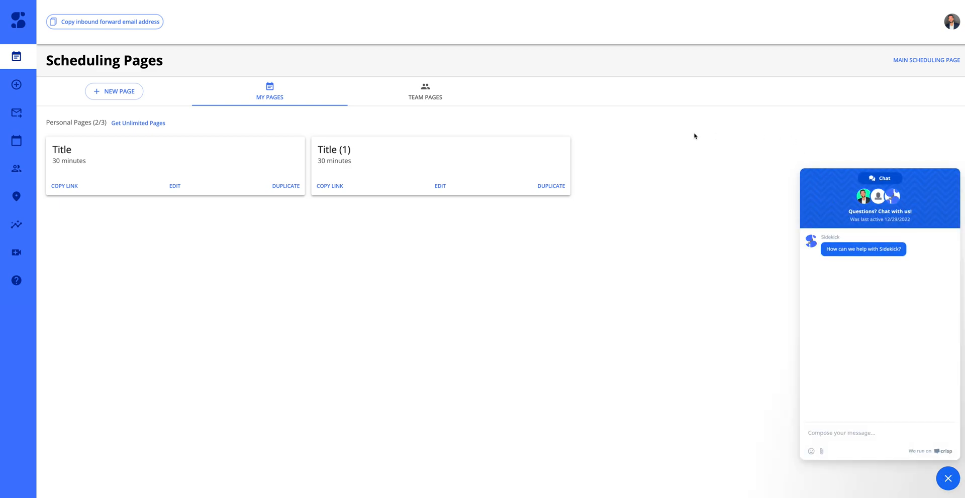